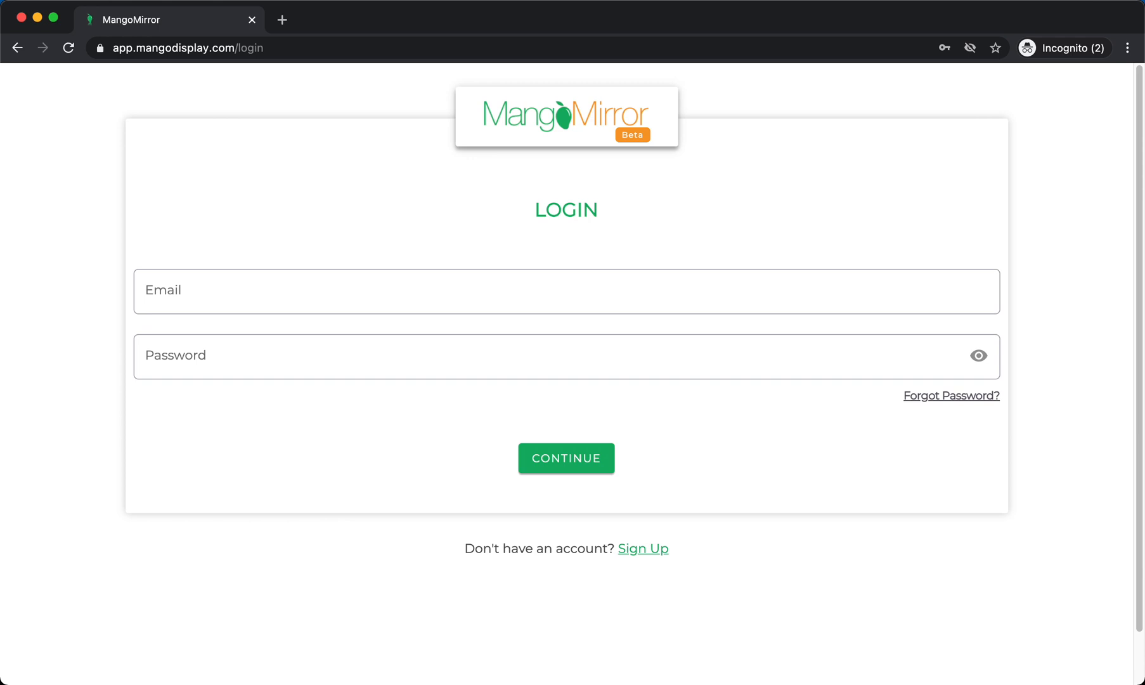
Start entering the account email in the login form's Email field.
{"action": "left_click", "coordinate": [175, 47]}
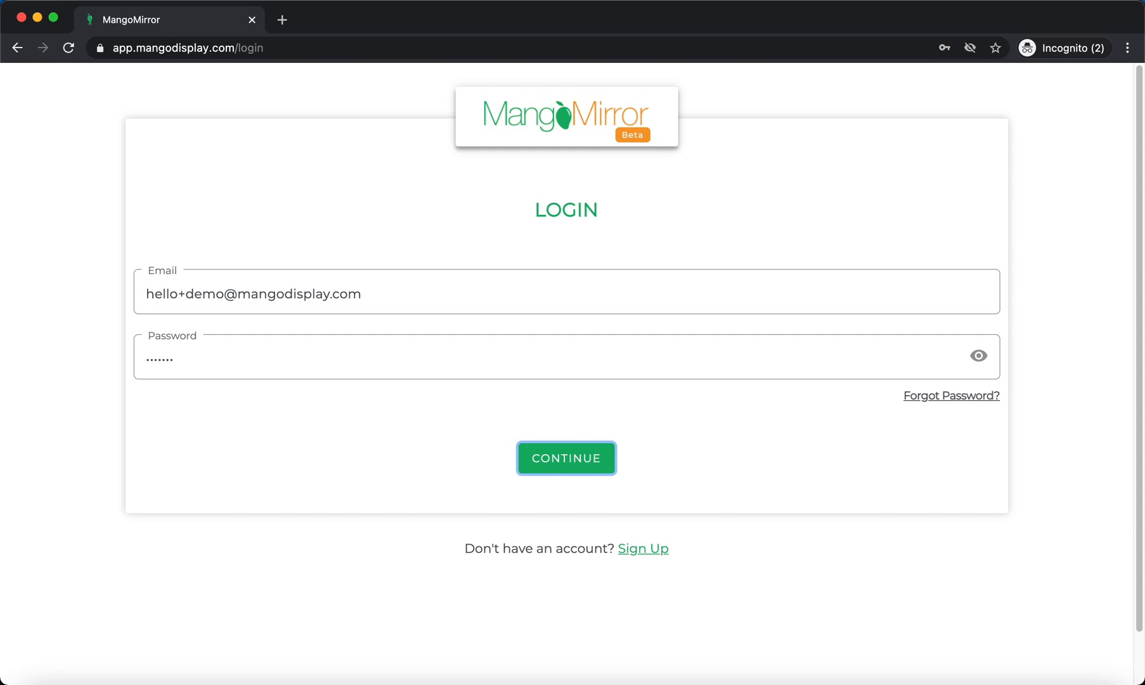
Submit the login details to sign in to MangoMirror.
{"action": "left_click", "coordinate": [564, 458]}
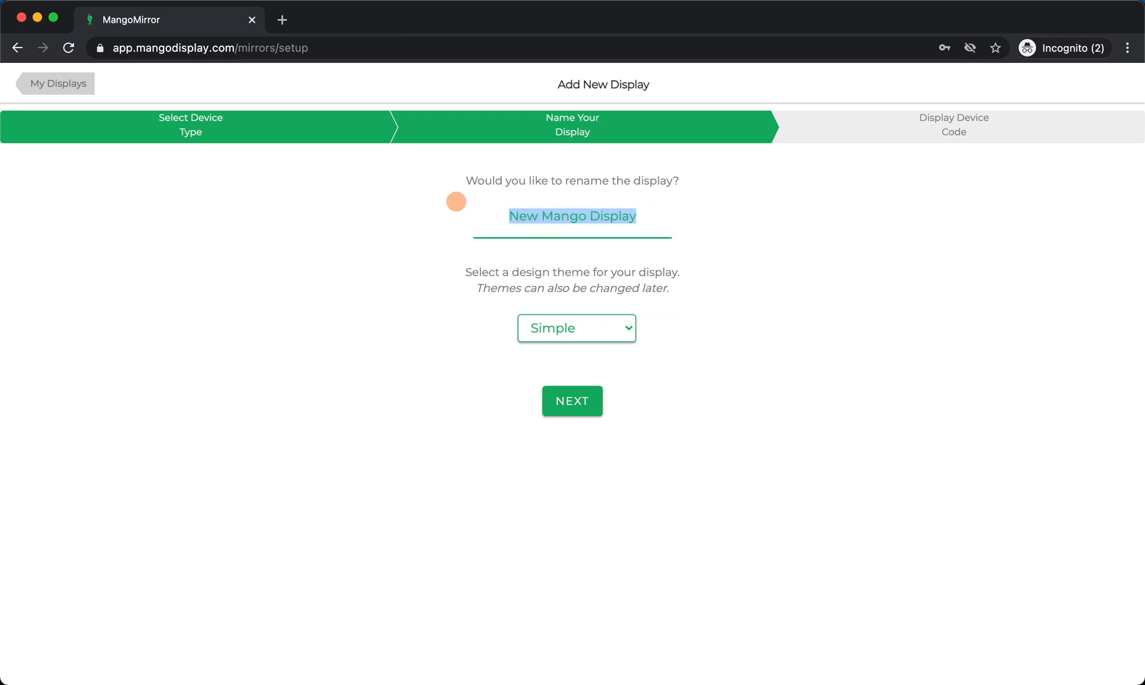
Name the display 'Fire TV' and choose the Dark mode theme.
{"action": "type", "text": "Fire t"}
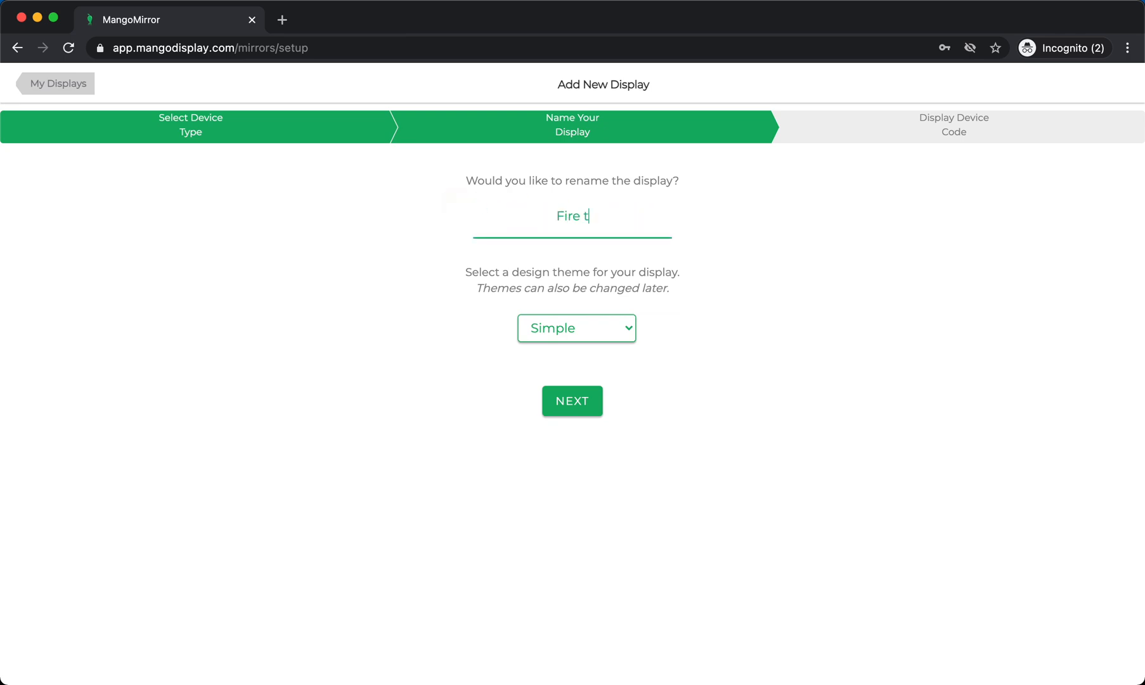
{"action": "type", "text": "V"}
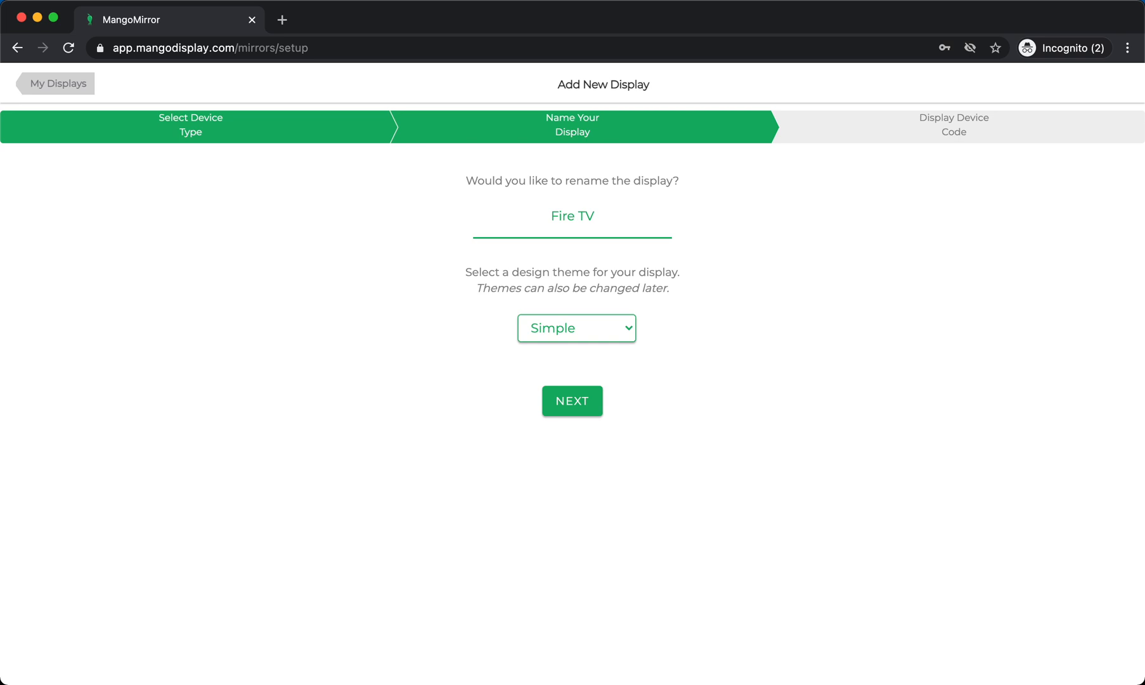
{"action": "left_click", "coordinate": [576, 327]}
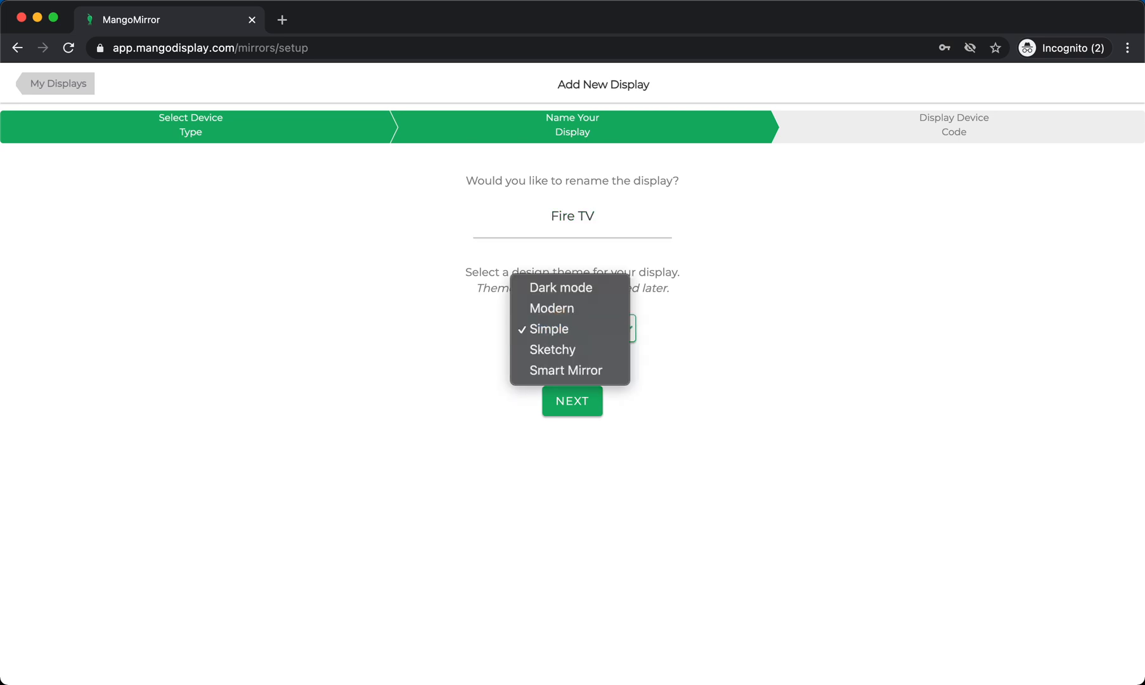
{"action": "left_click", "coordinate": [560, 286]}
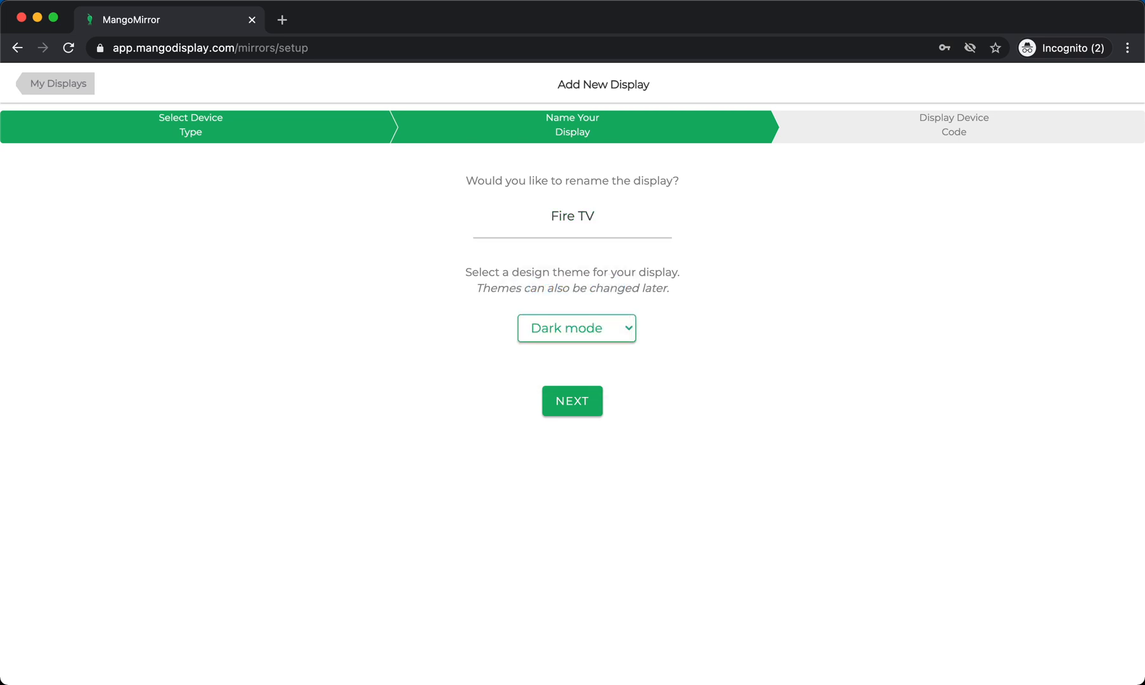
Advance to the device code step and view its help instructions.
{"action": "left_click", "coordinate": [571, 400]}
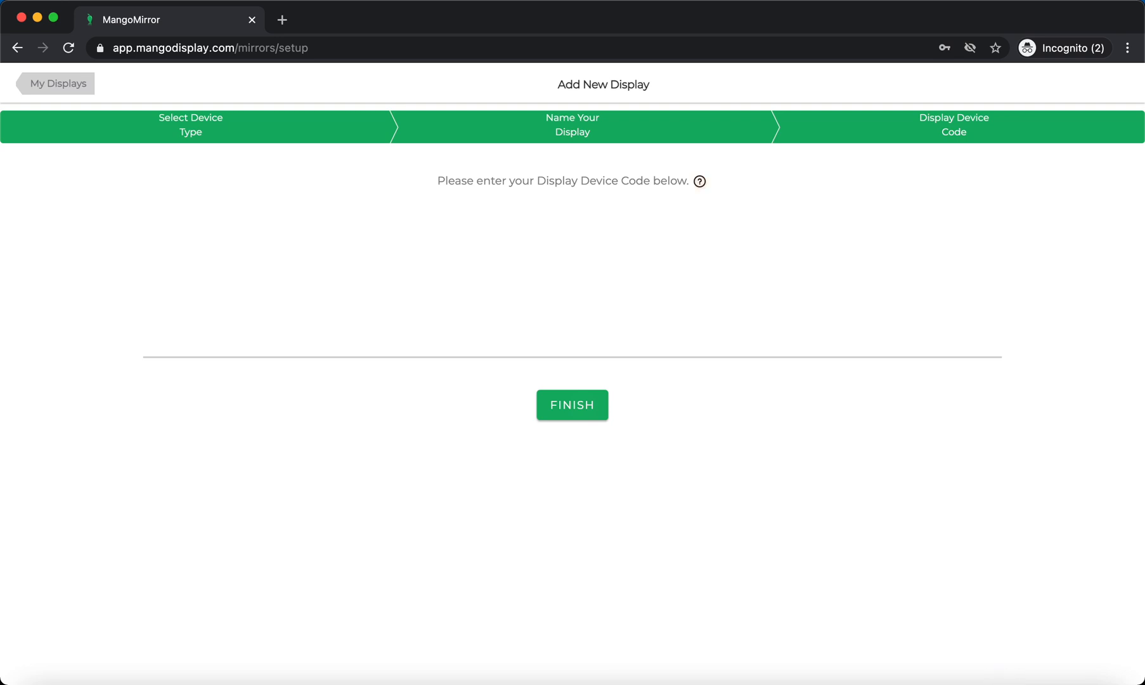
{"action": "left_click", "coordinate": [699, 181]}
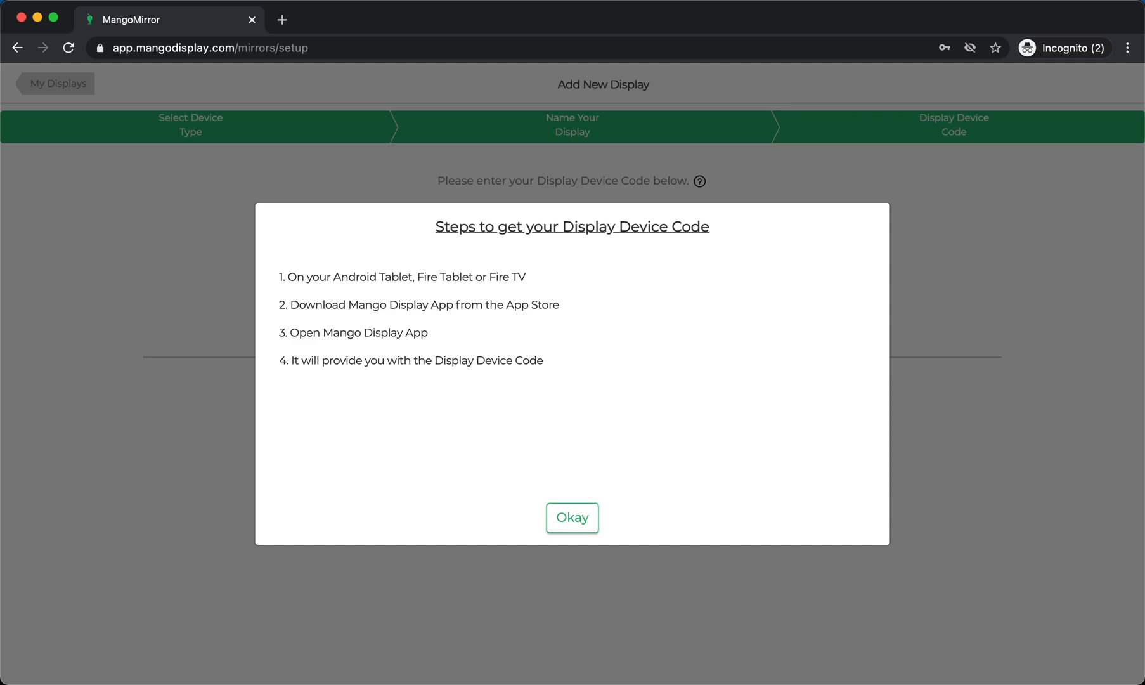
{"action": "left_click", "coordinate": [571, 517]}
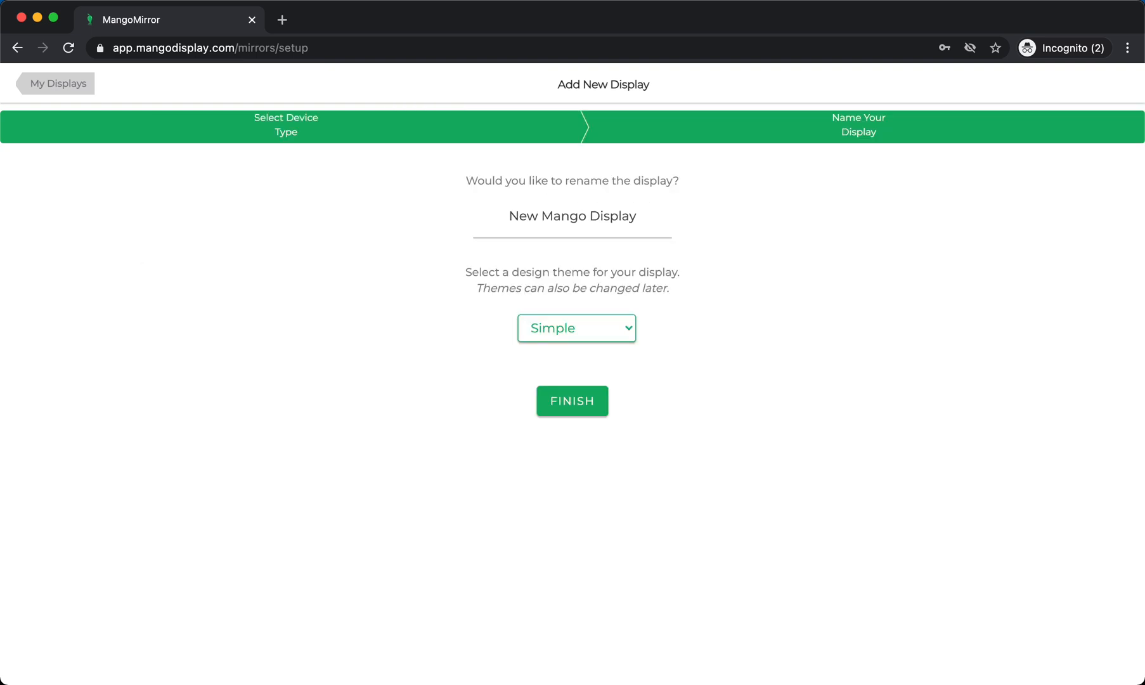
Rename the display 'Family Calendar' and select the Dark mode theme.
{"action": "type", "text": "dAVE"}
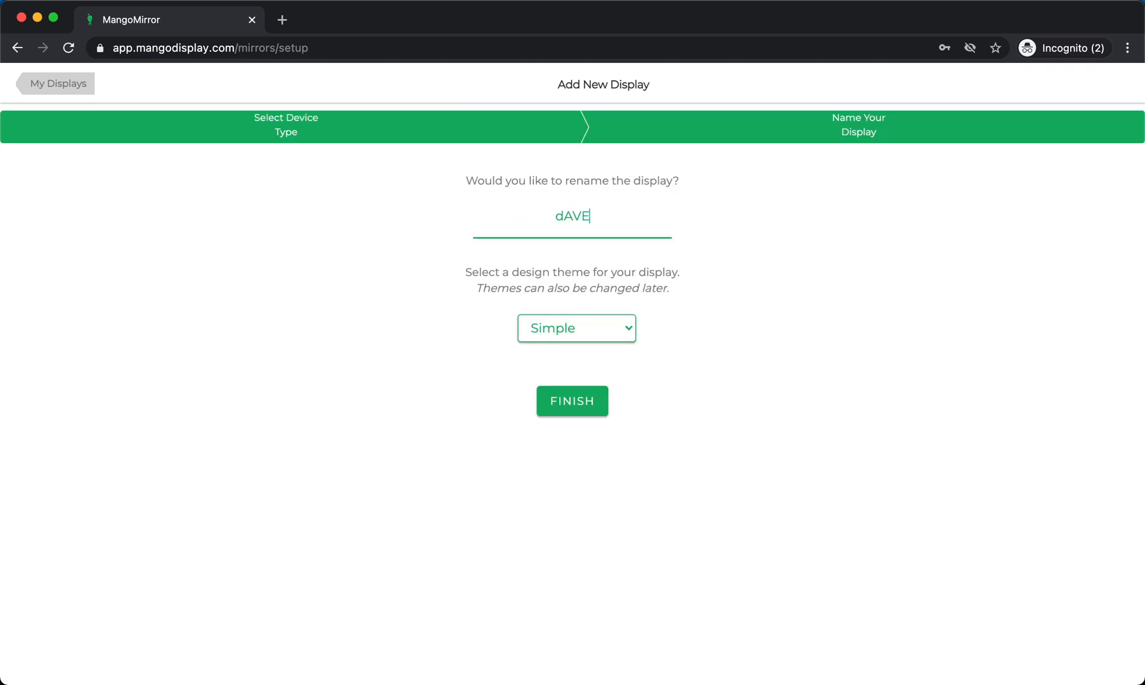
{"action": "type", "text": "Famil"}
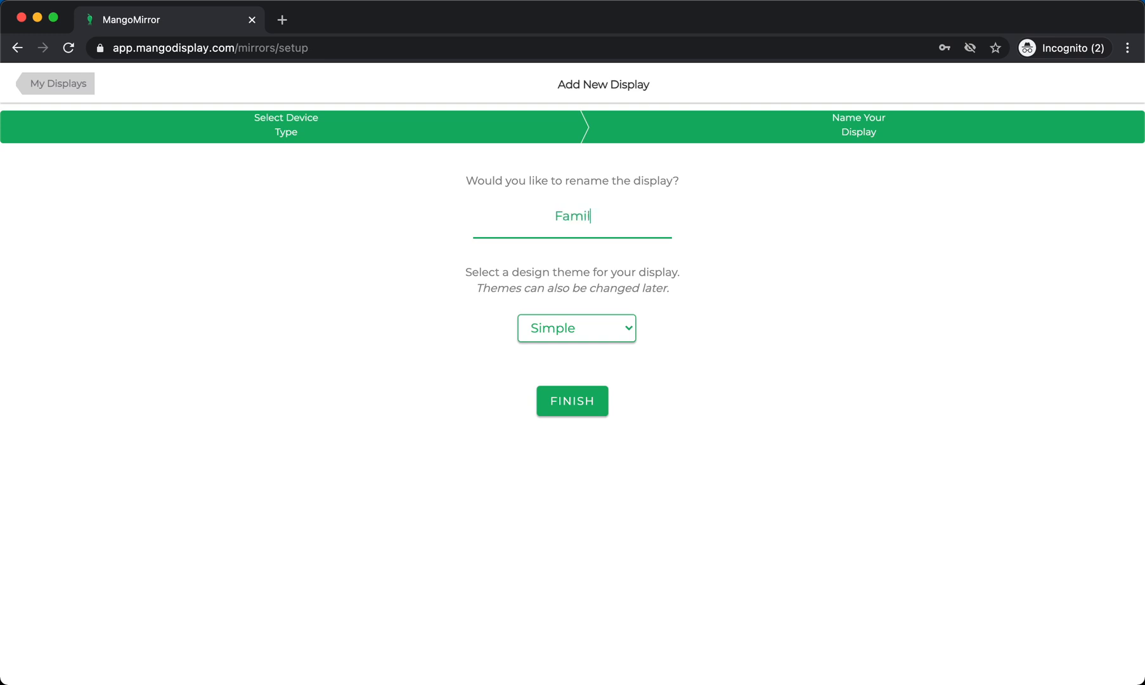
{"action": "type", "text": "y Calend"}
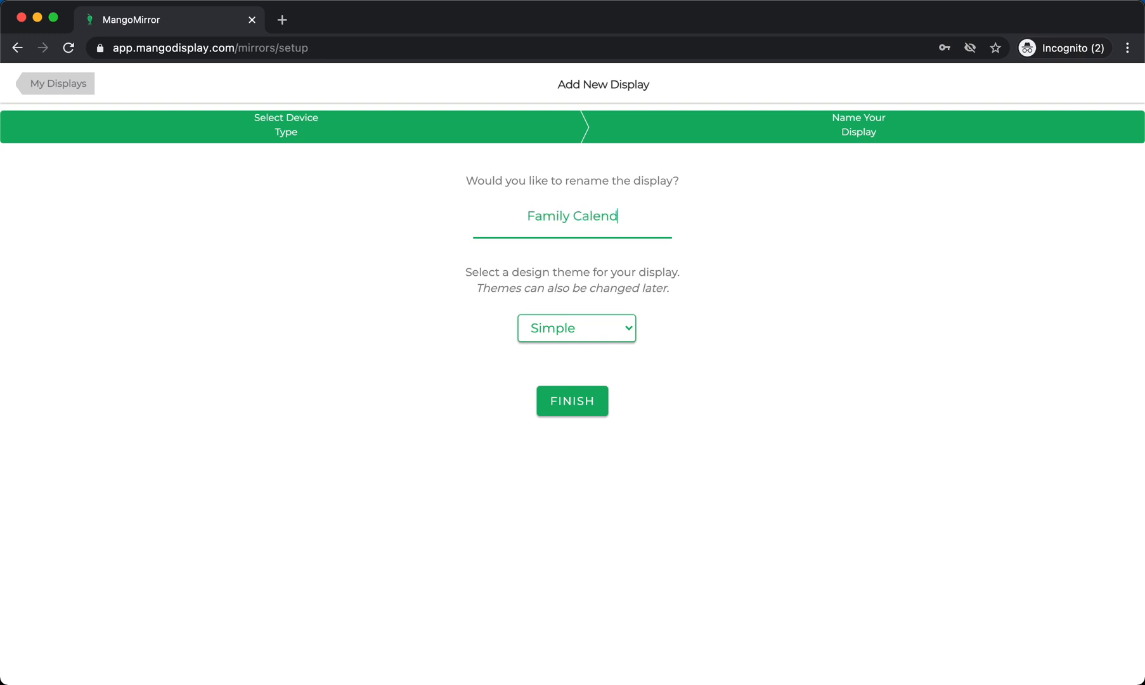
{"action": "left_click", "coordinate": [576, 327]}
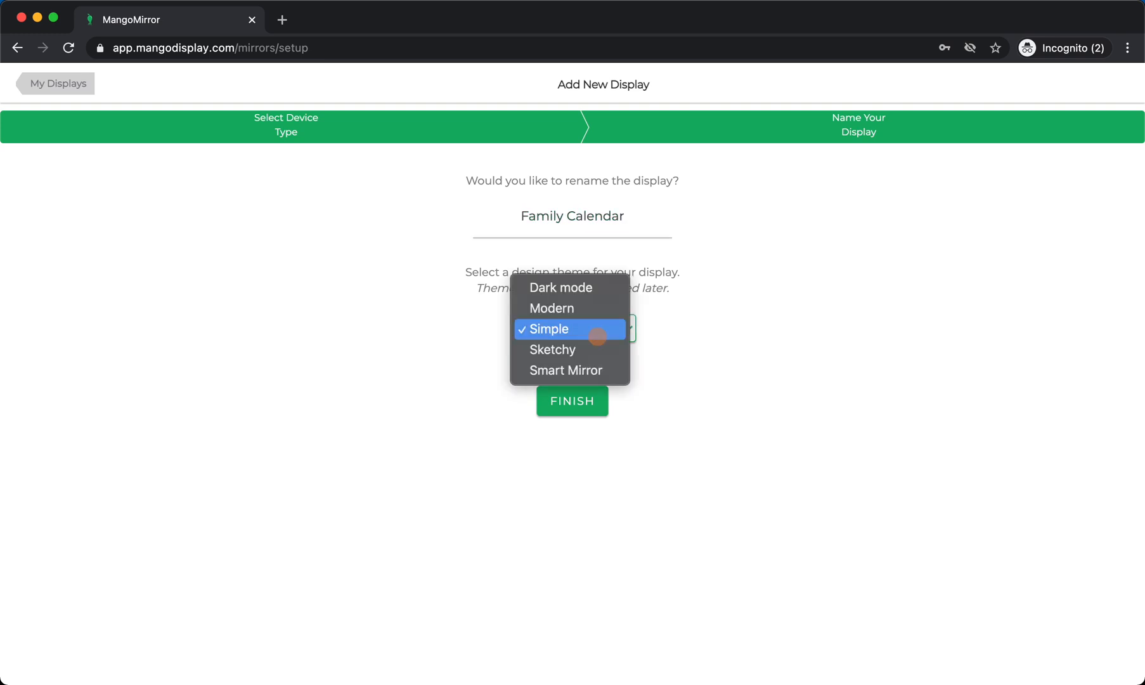
{"action": "mouse_move", "coordinate": [570, 286]}
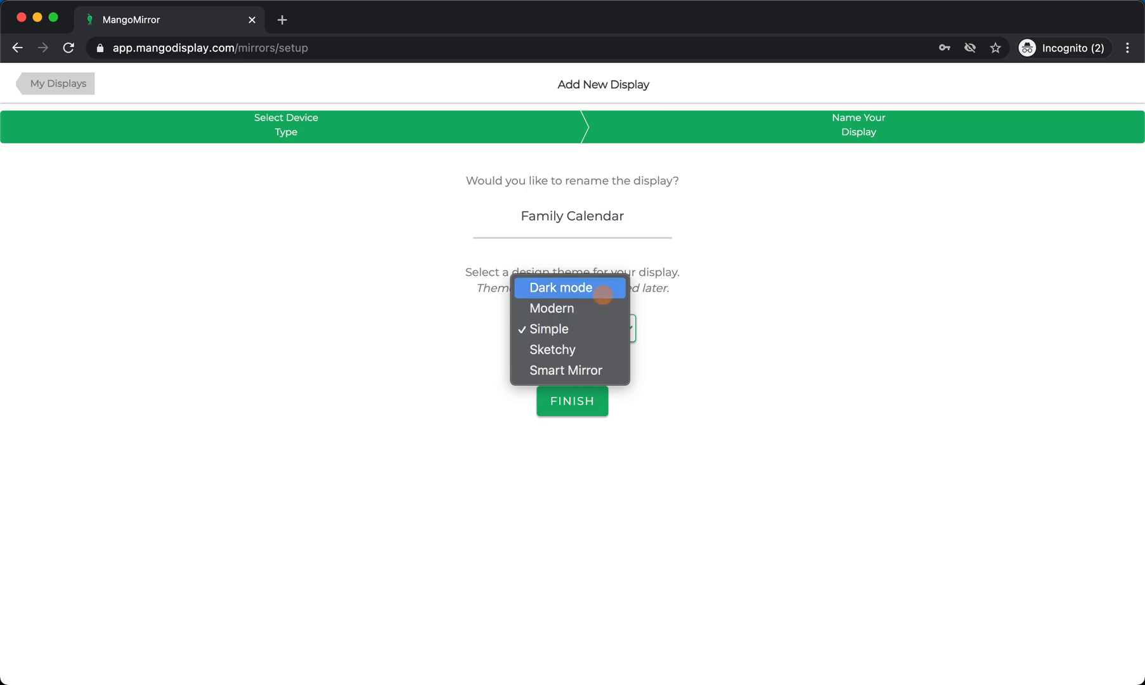
{"action": "left_click", "coordinate": [559, 286]}
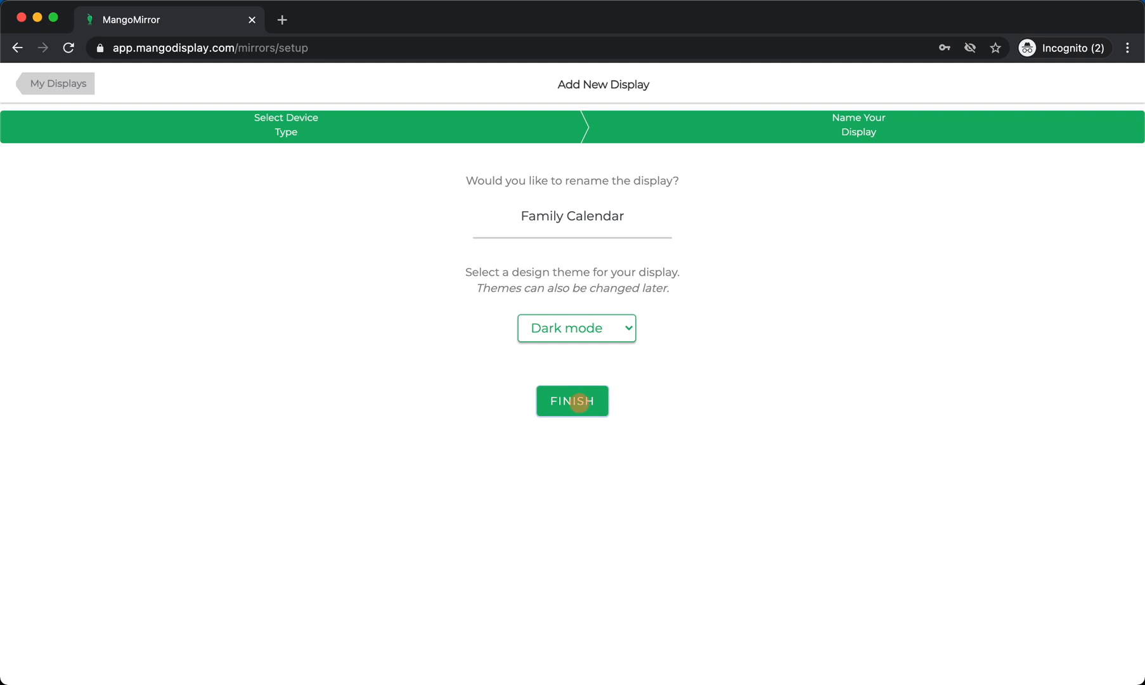
Finish creating Family Calendar, then return to the setup confirmation page.
{"action": "left_click", "coordinate": [572, 400]}
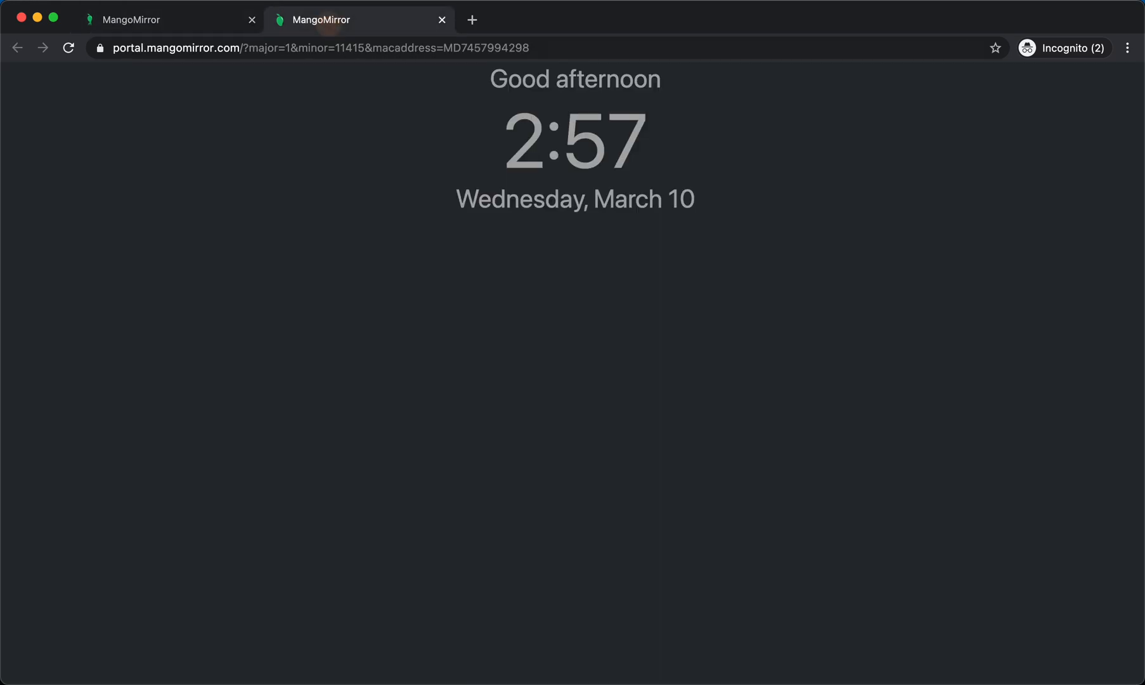
{"action": "left_click", "coordinate": [321, 48]}
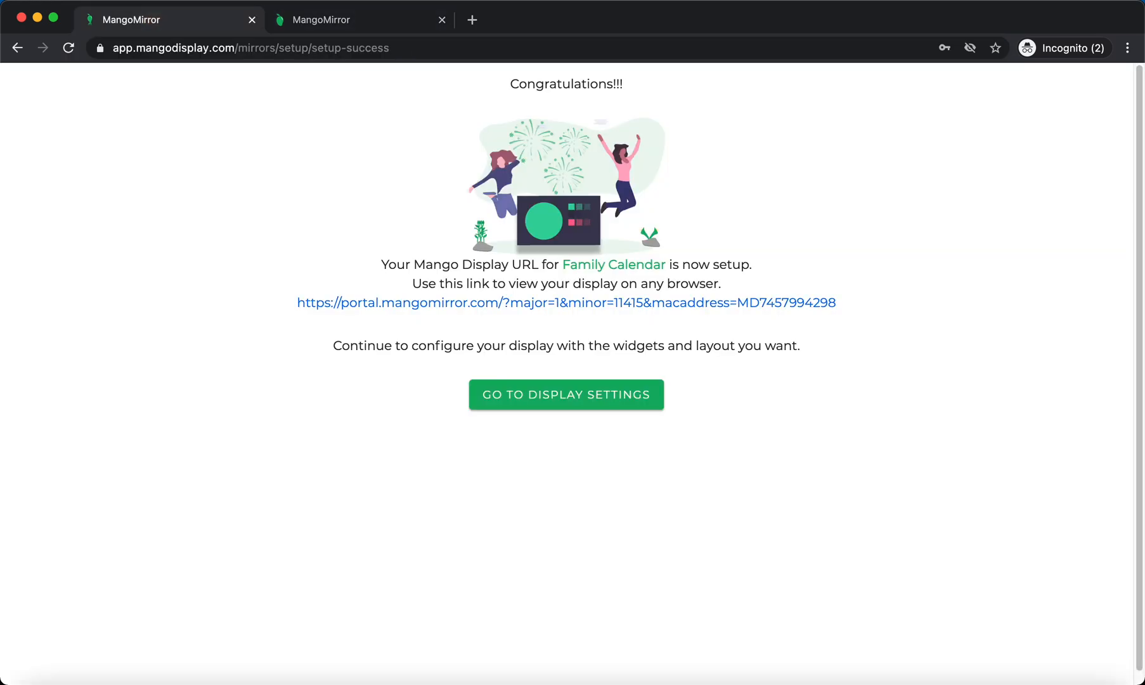
Resize the Clock widget smaller in display settings, then show the portal display.
{"action": "left_click", "coordinate": [565, 394]}
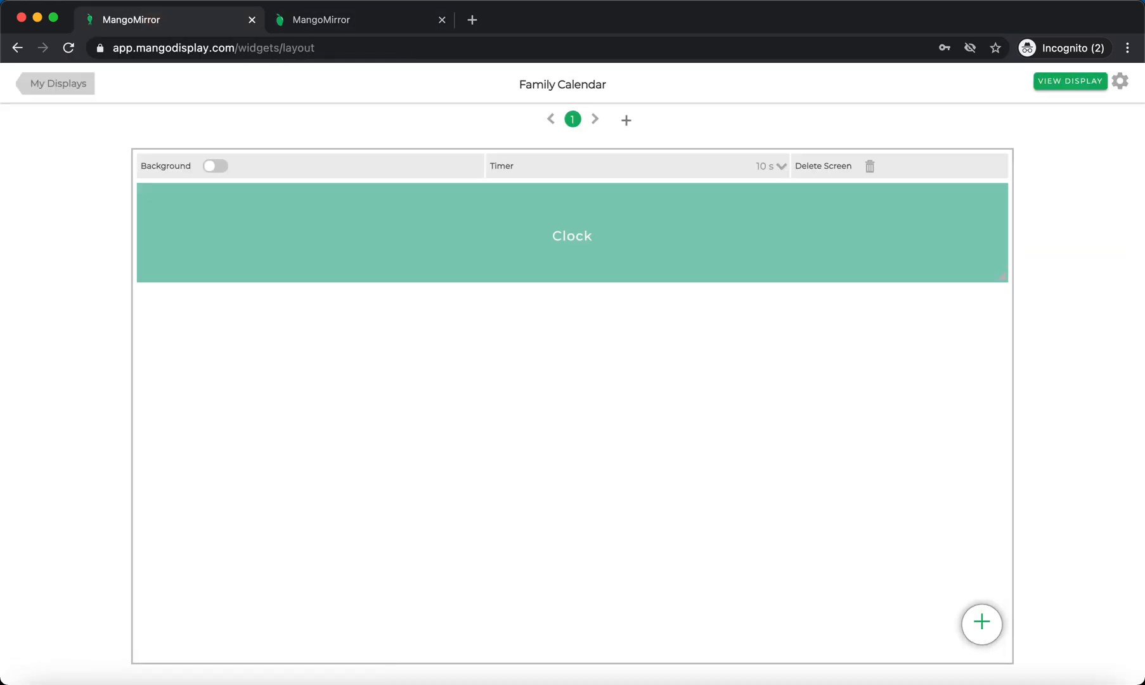
{"action": "mouse_move", "coordinate": [572, 232]}
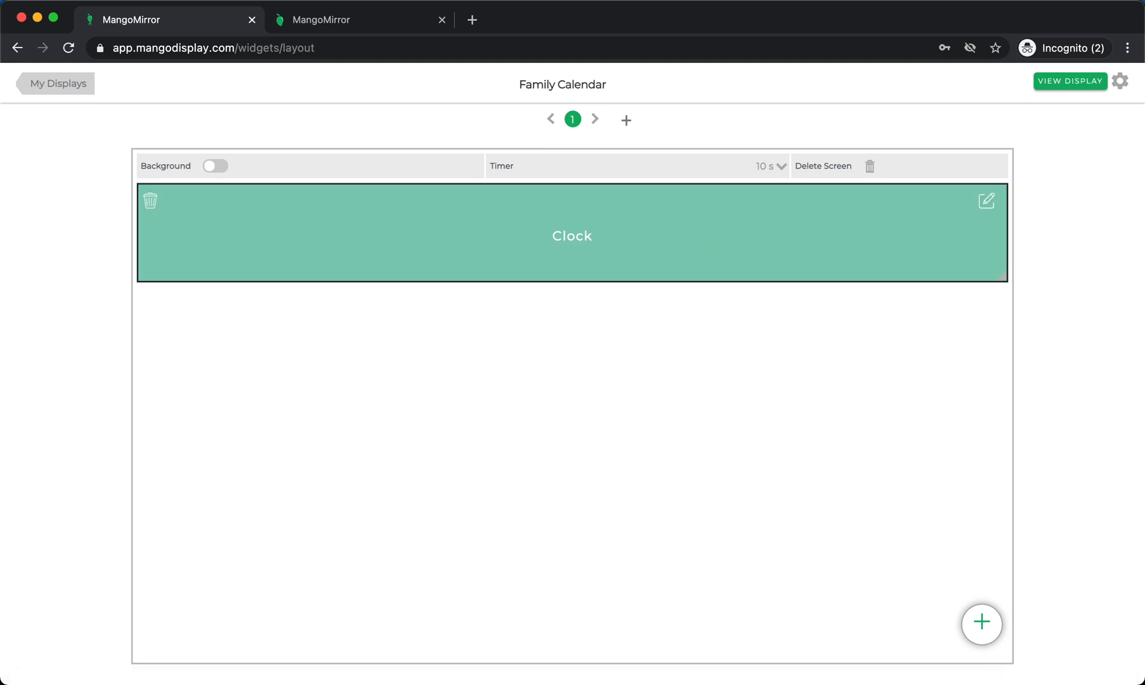
{"action": "mouse_move", "coordinate": [904, 236]}
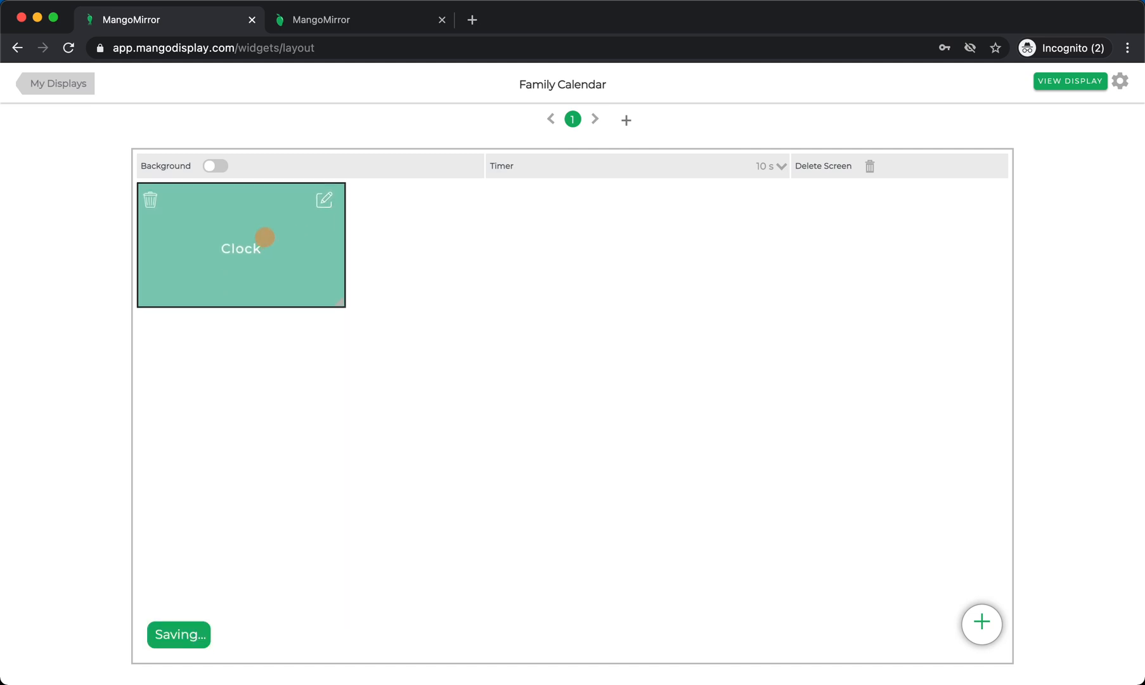
{"action": "left_click", "coordinate": [357, 20]}
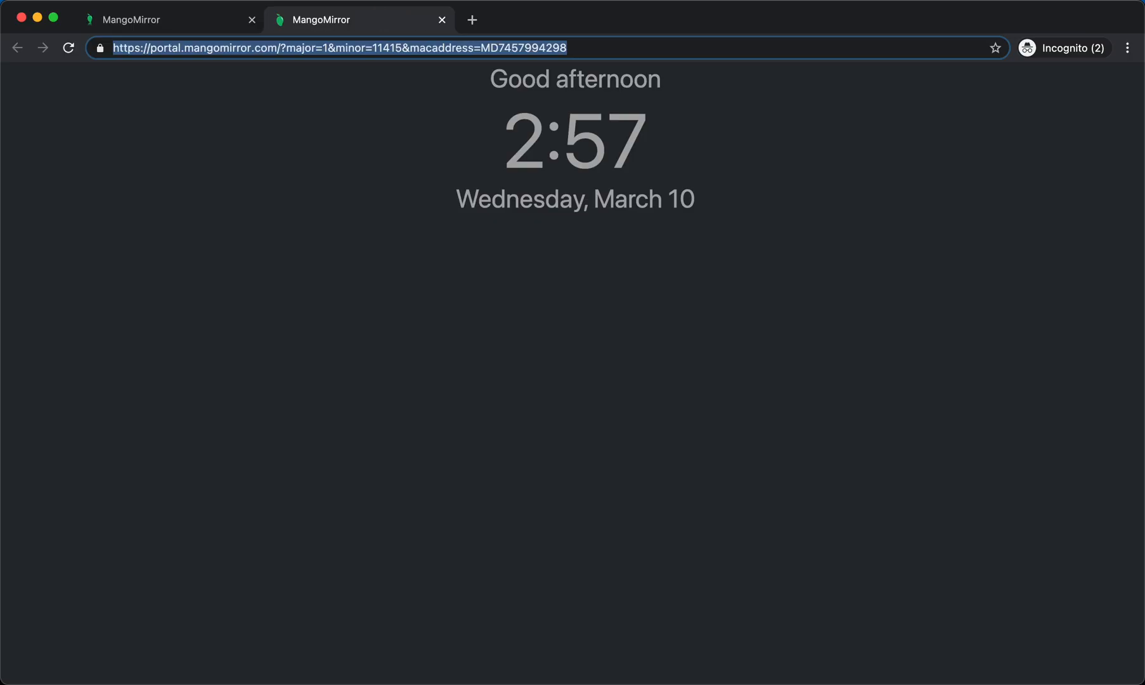